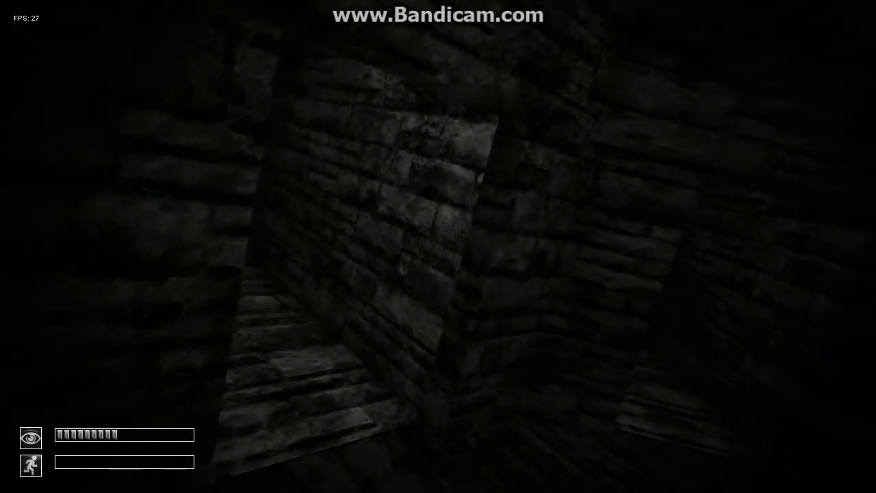
mouse_move(437, 246)
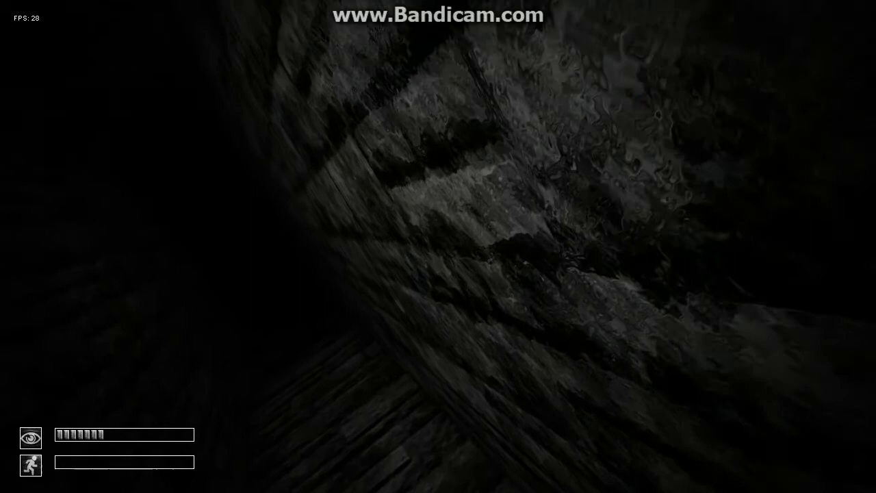
mouse_move(437, 246)
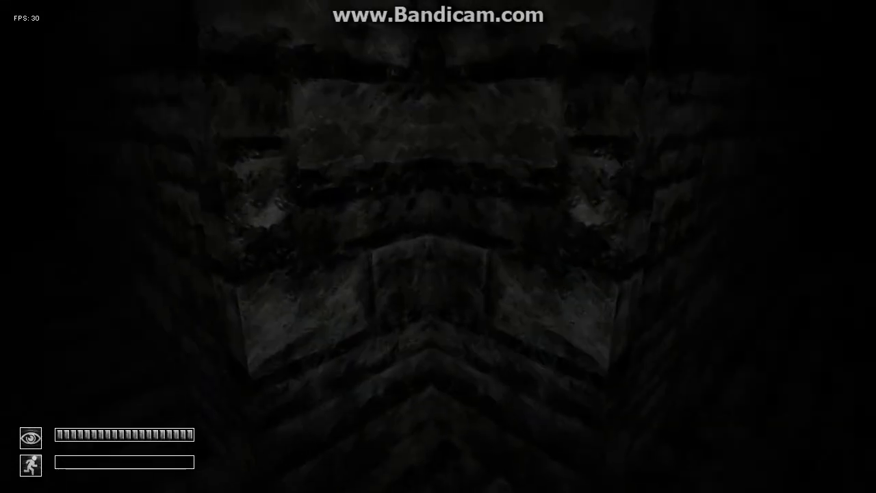
mouse_move(438, 246)
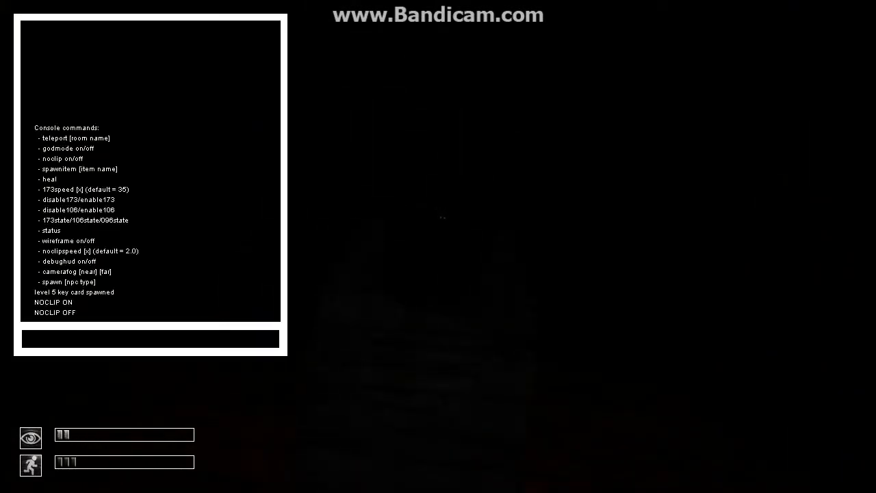
Run the noclip console command twice, turning noclip on and then off again
text(nocl)
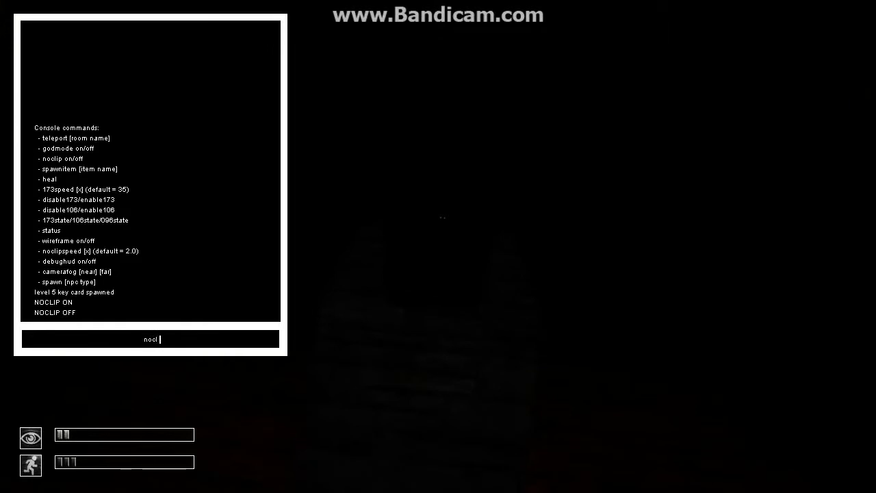
text(ip)
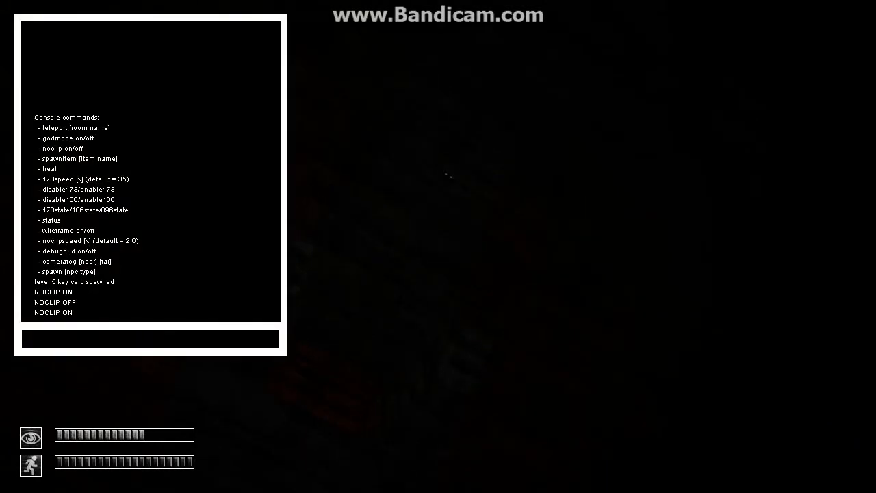
text(nocip)
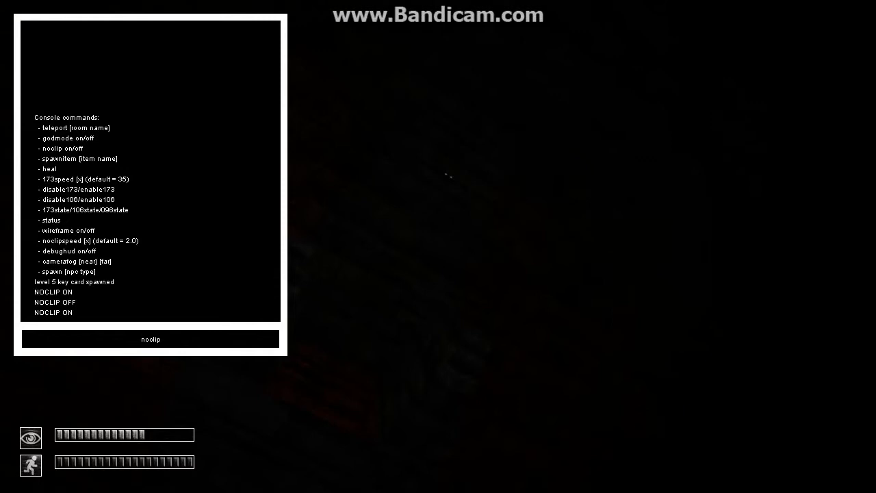
key(enter)
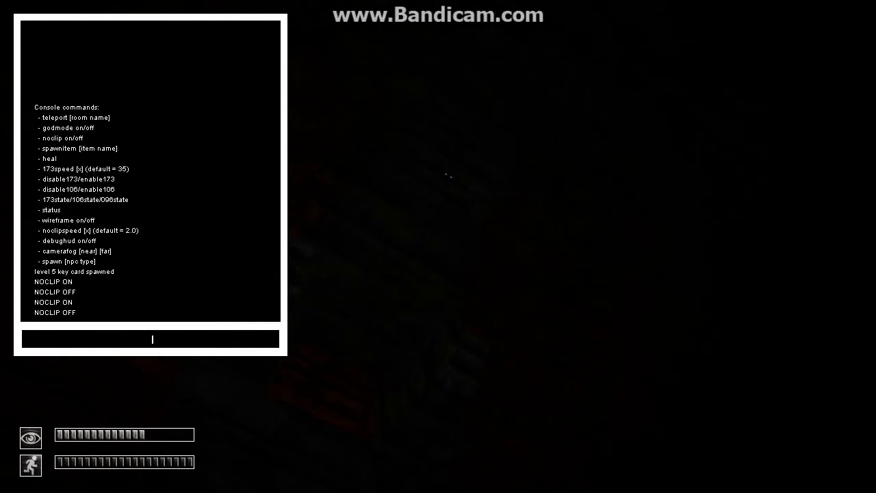